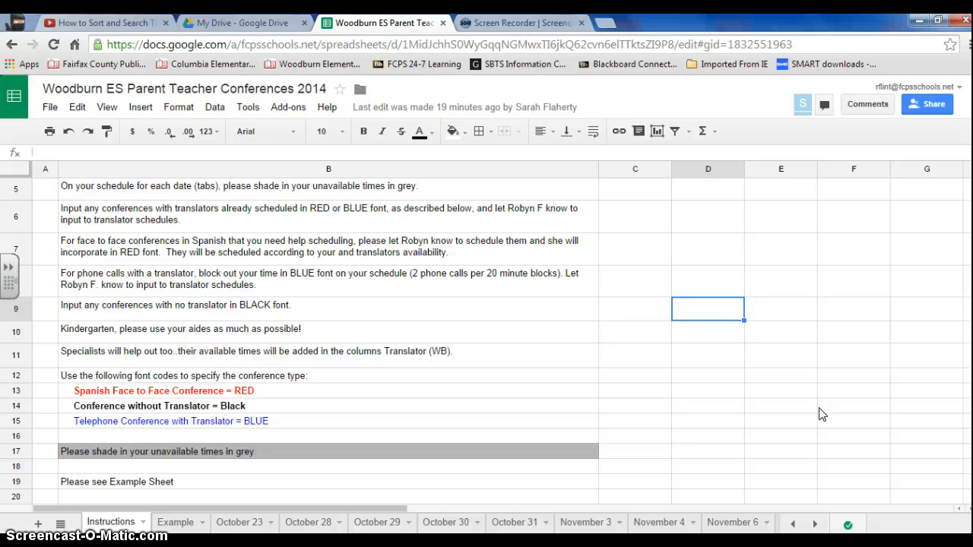
pyautogui.moveTo(207, 498)
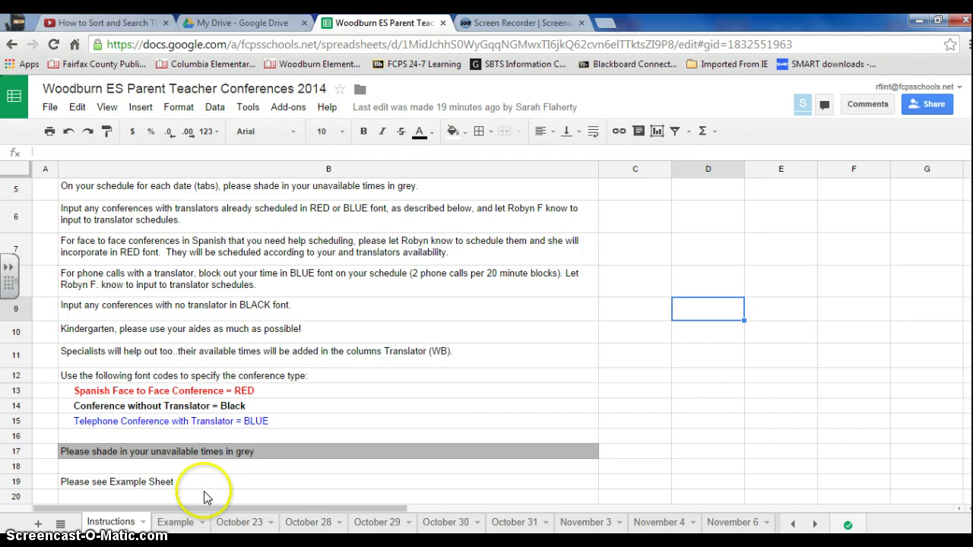
pyautogui.moveTo(487, 528)
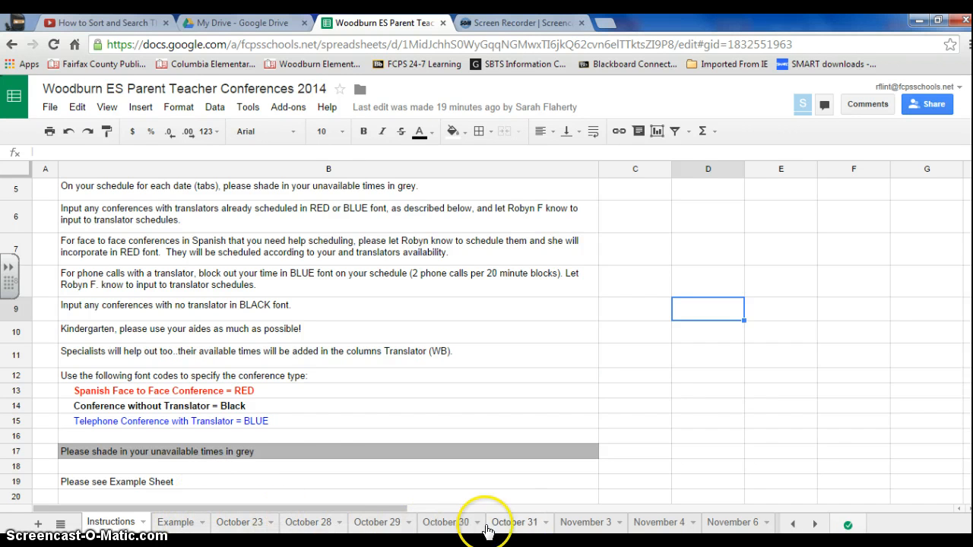
pyautogui.moveTo(545, 393)
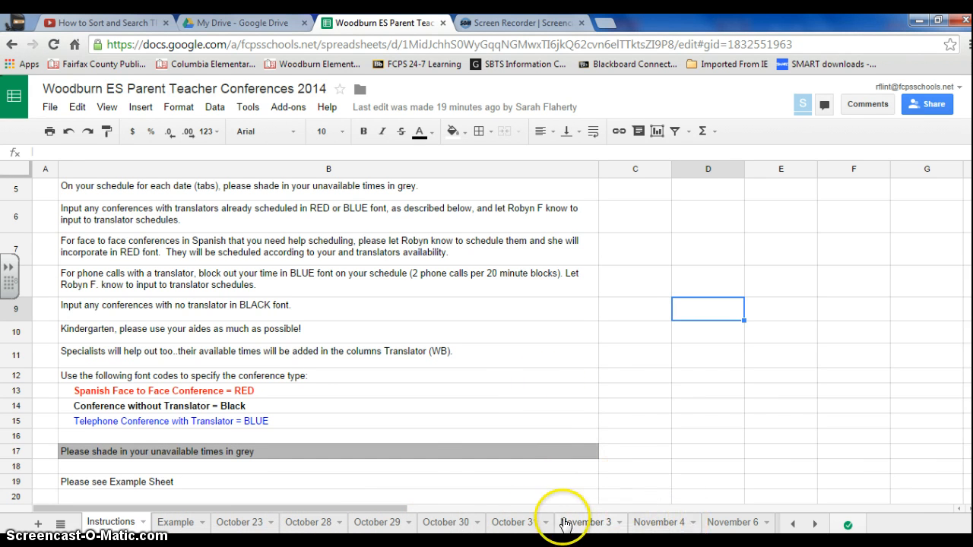
pyautogui.moveTo(473, 380)
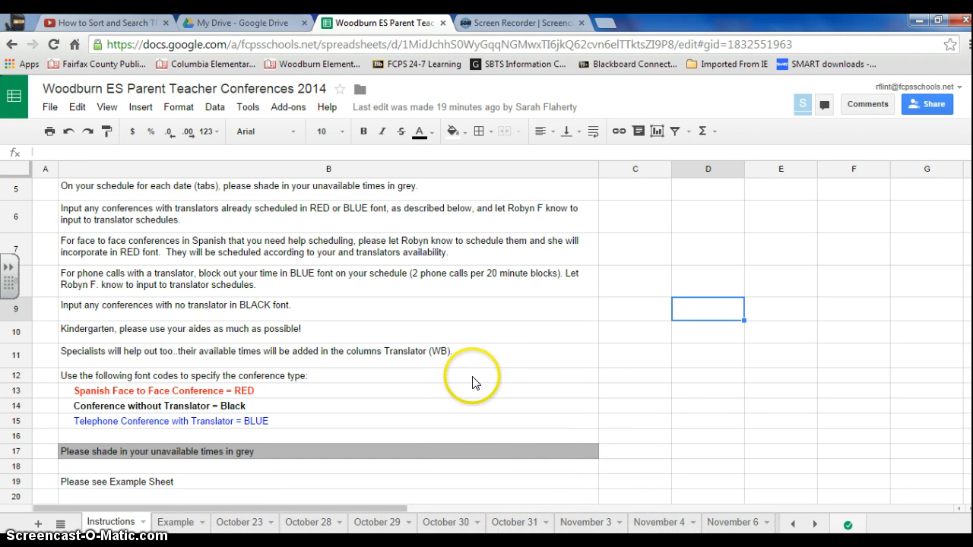
pyautogui.moveTo(471, 390)
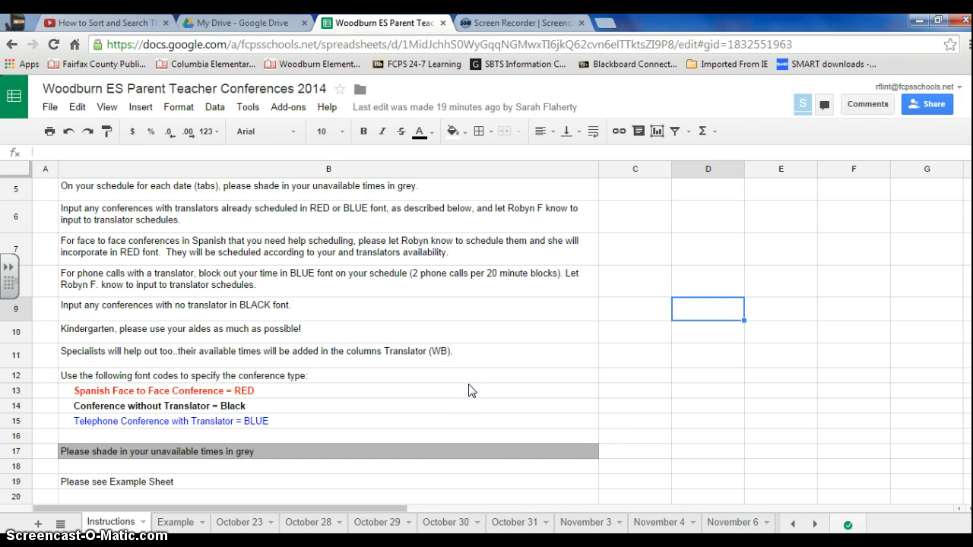
pyautogui.moveTo(420, 400)
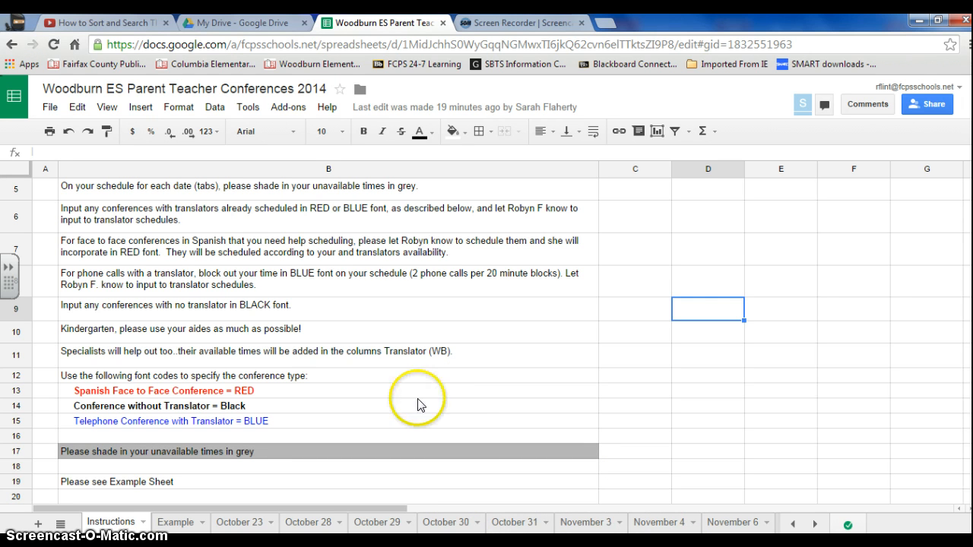
pyautogui.moveTo(420, 404)
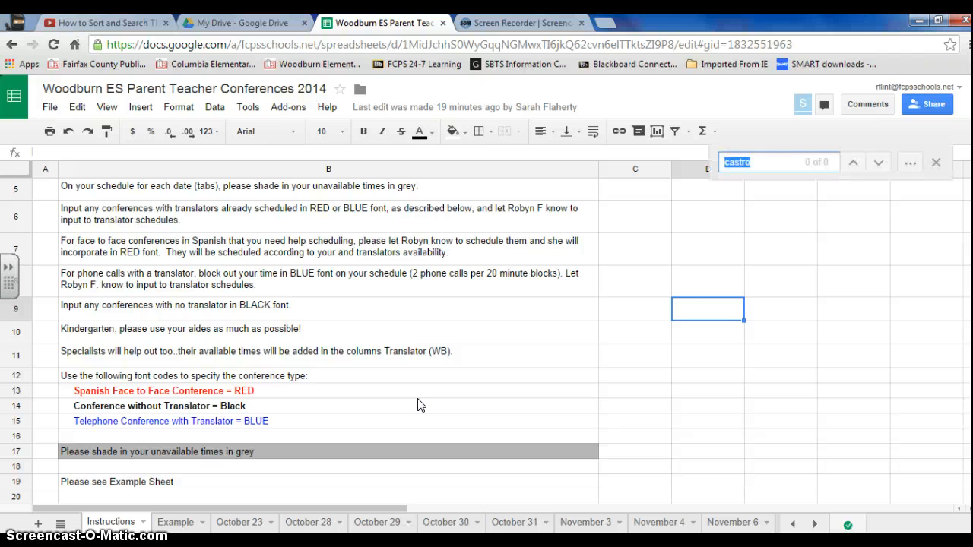
pyautogui.moveTo(899, 144)
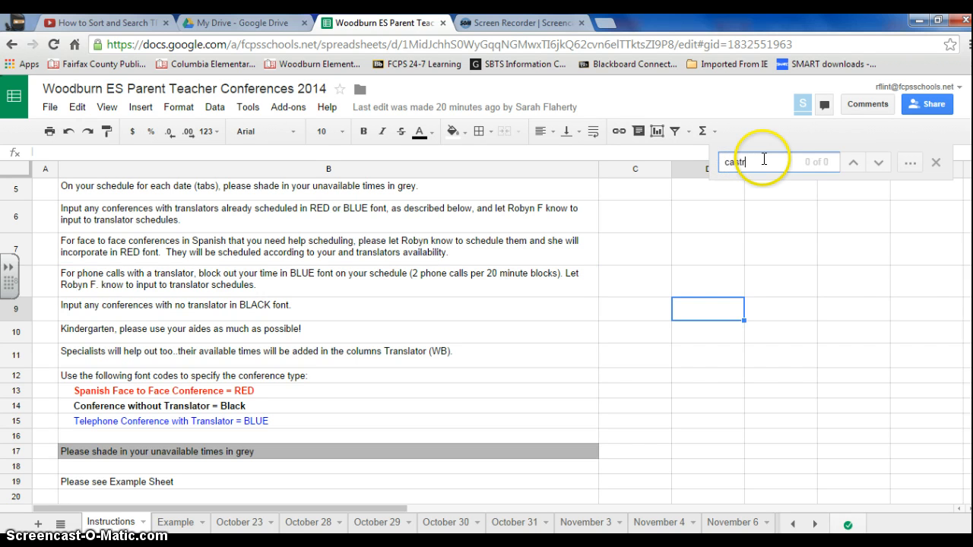
# Finish typing 'castro' in the find bar; the current sheet shows no matches
pyautogui.write('ro')
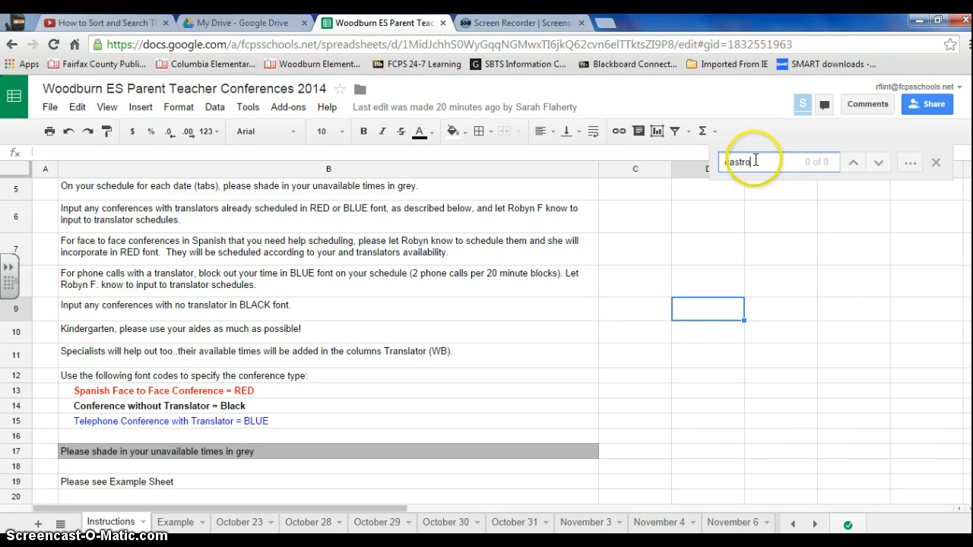
pyautogui.moveTo(910, 161)
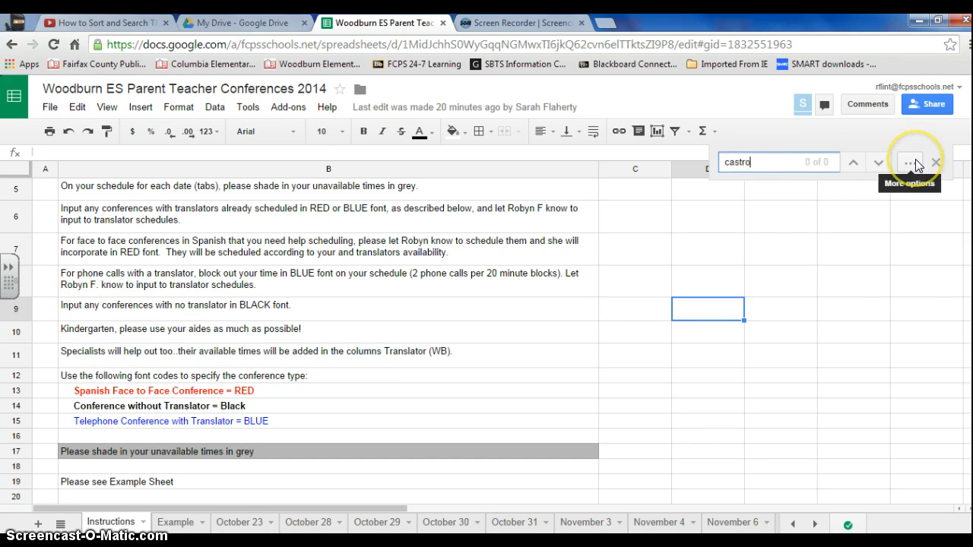
# Open the Find and replace dialog with Search covering All sheets
pyautogui.click(909, 162)
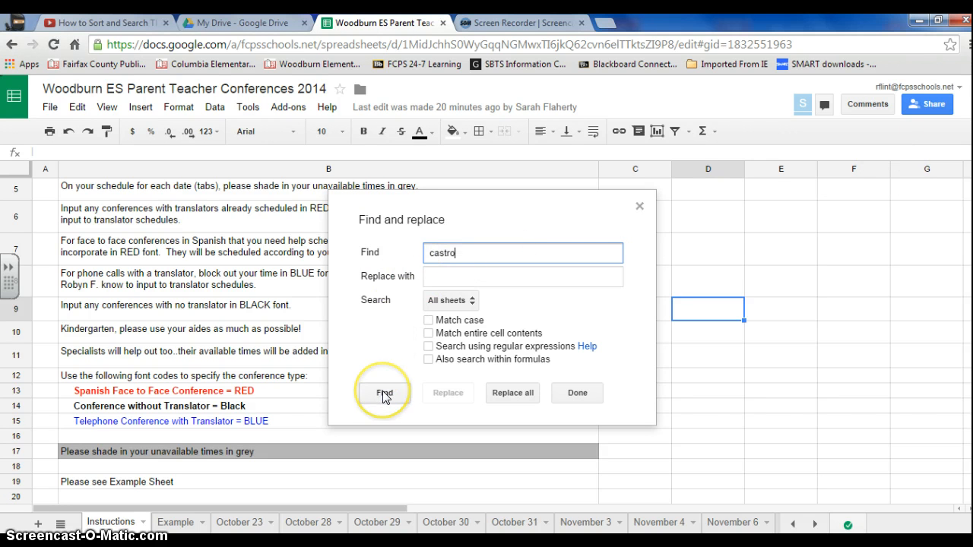
pyautogui.moveTo(772, 395)
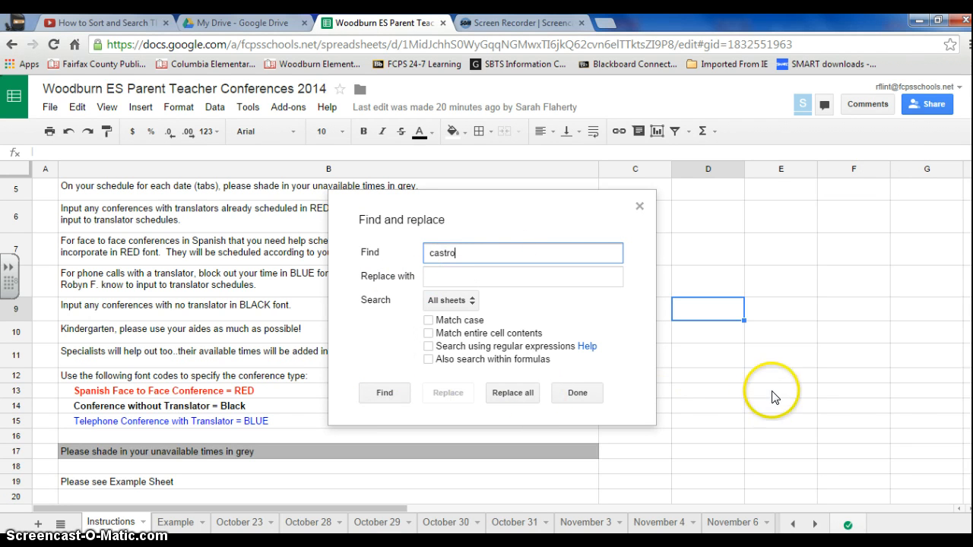
pyautogui.moveTo(770, 241)
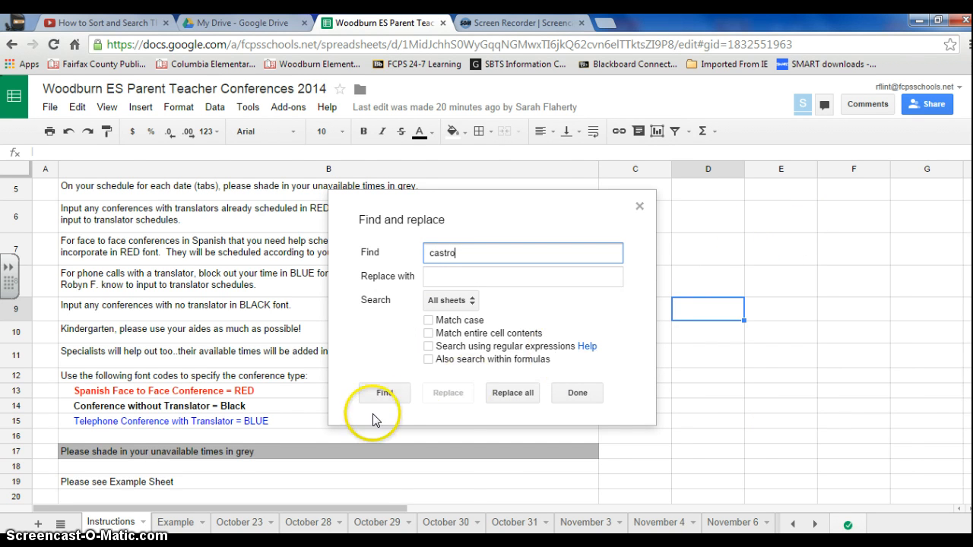
pyautogui.click(384, 392)
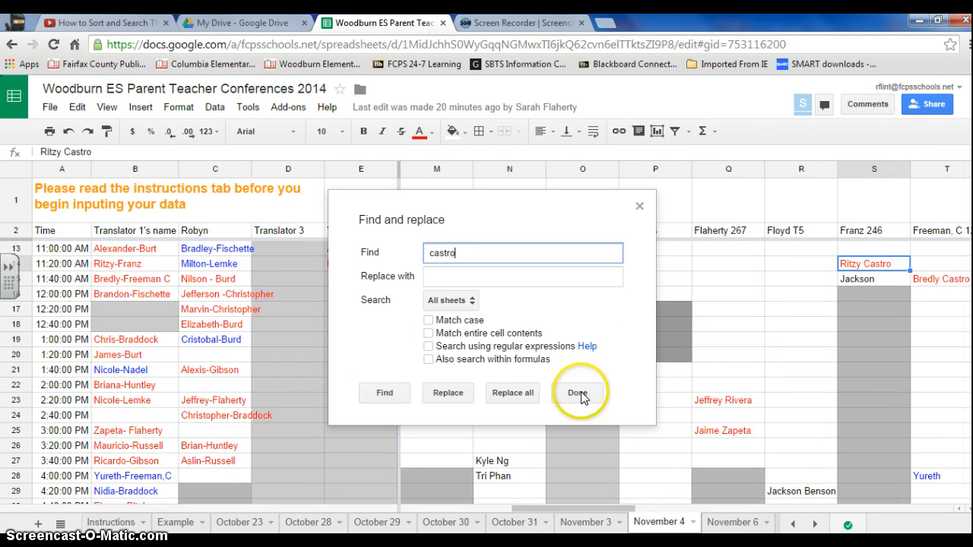
pyautogui.moveTo(878, 271)
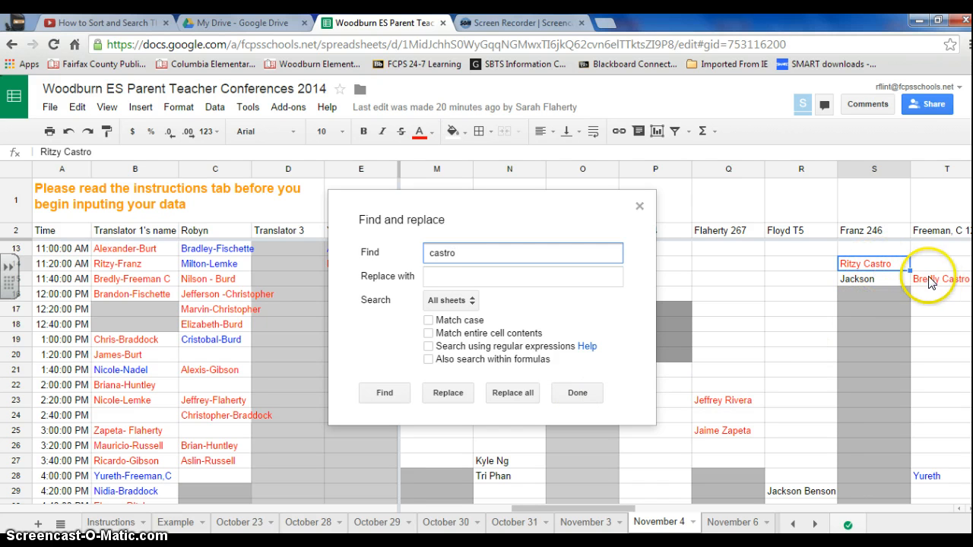
pyautogui.moveTo(764, 304)
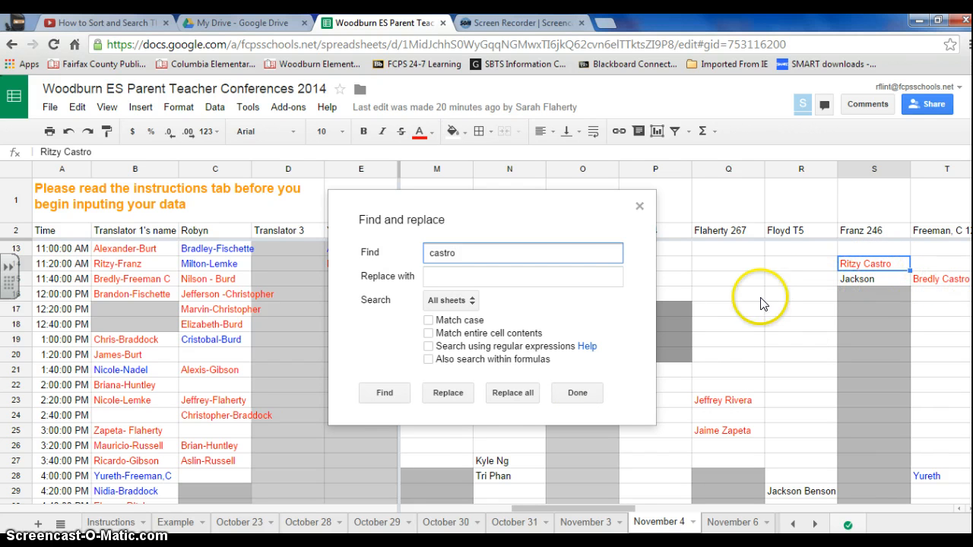
pyautogui.moveTo(641, 209)
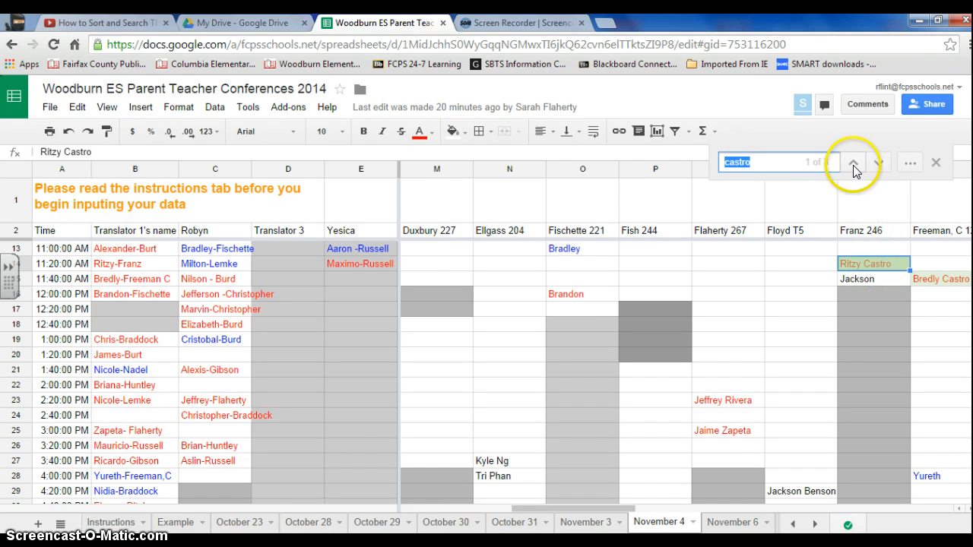
pyautogui.click(880, 162)
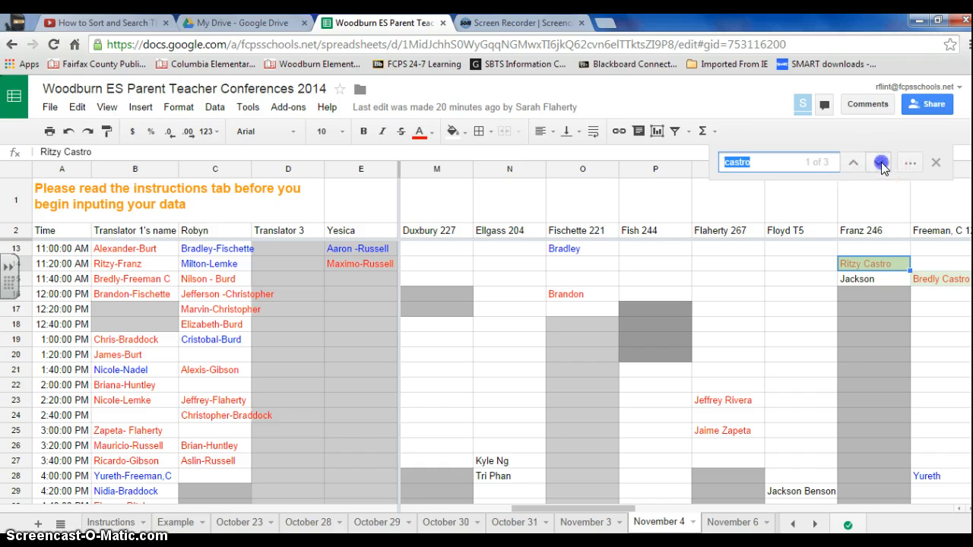
pyautogui.click(879, 162)
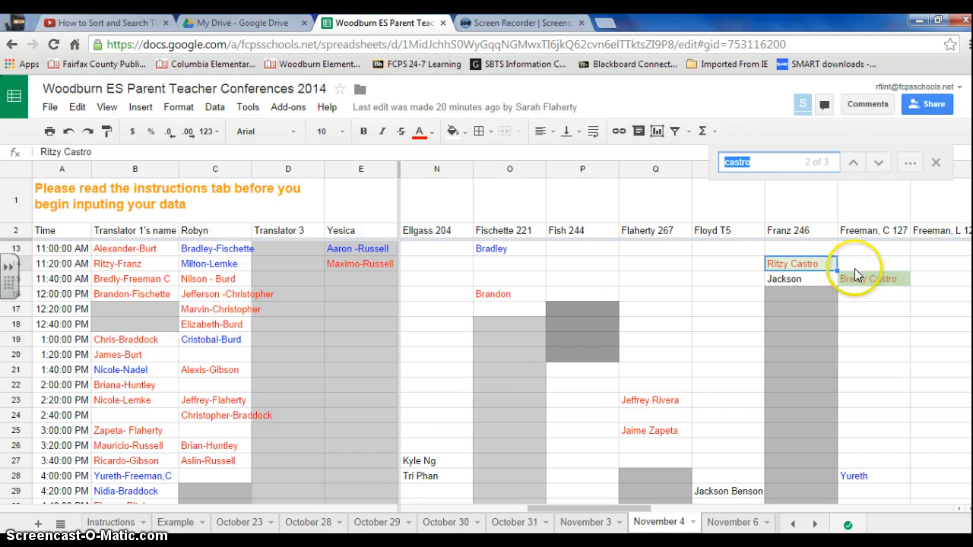
pyautogui.click(853, 162)
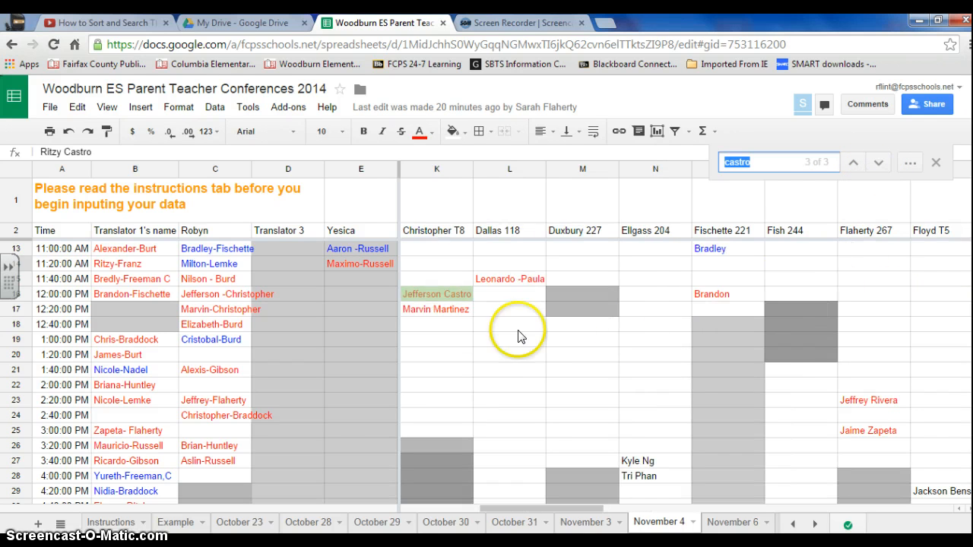
pyautogui.moveTo(459, 295)
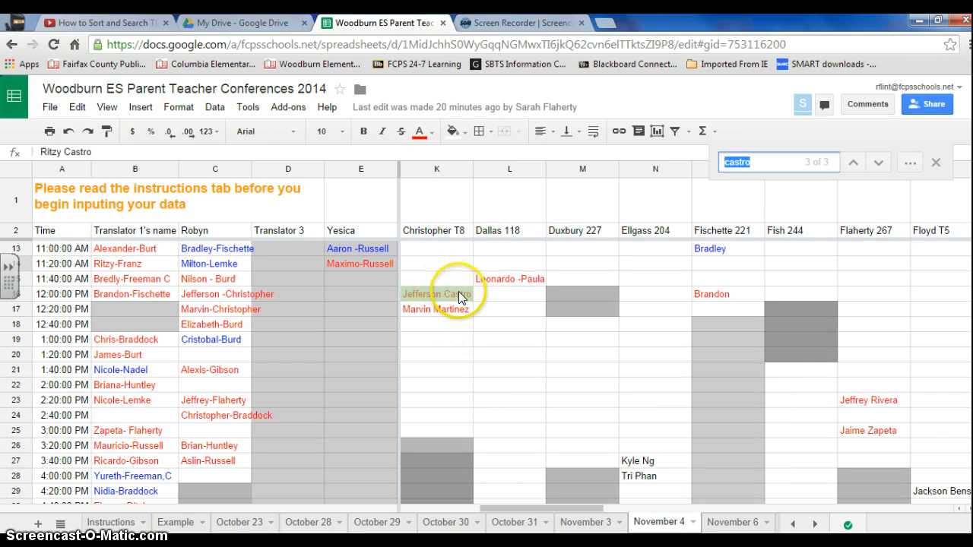
pyautogui.moveTo(490, 304)
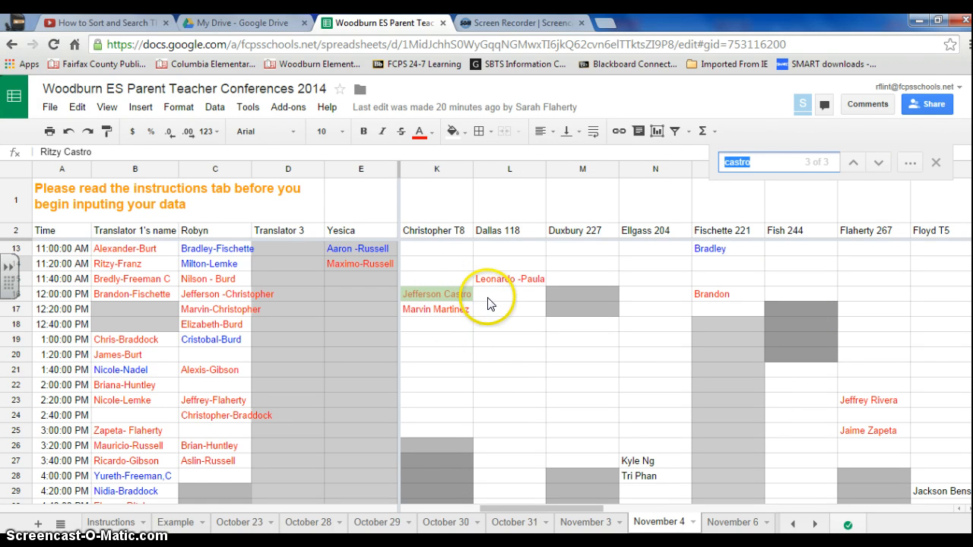